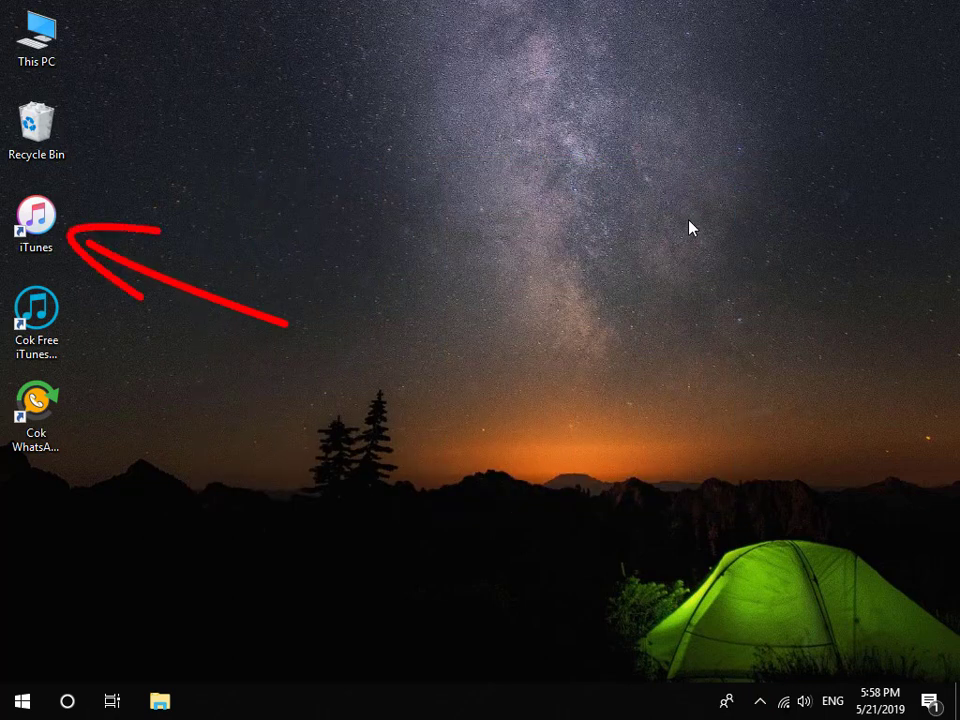
Launch iTunes from its desktop shortcut
click(36, 220)
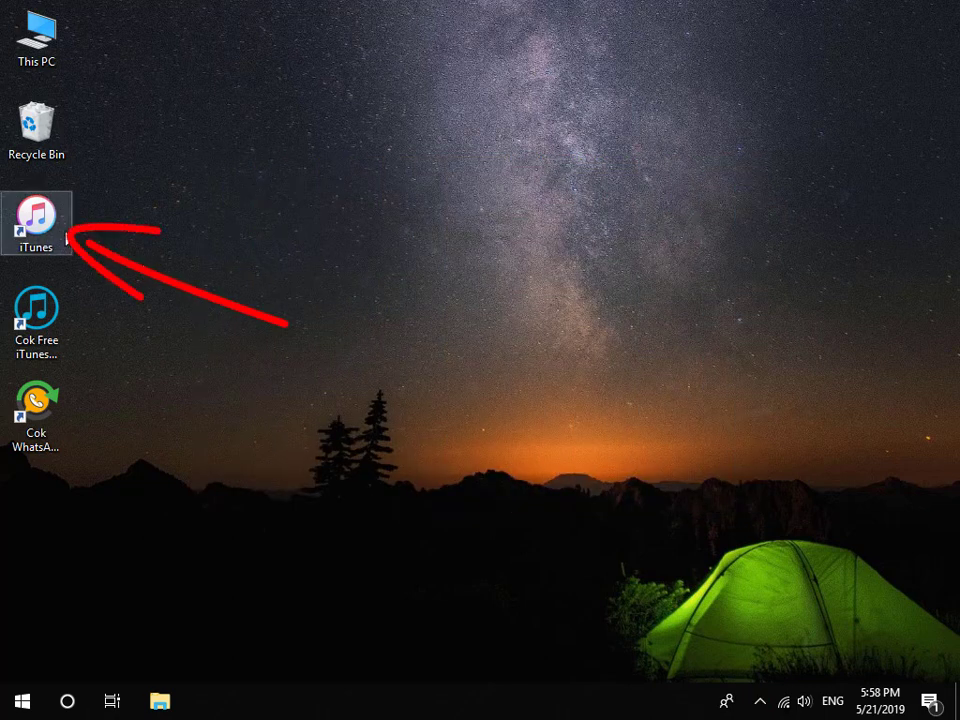
double_click(37, 221)
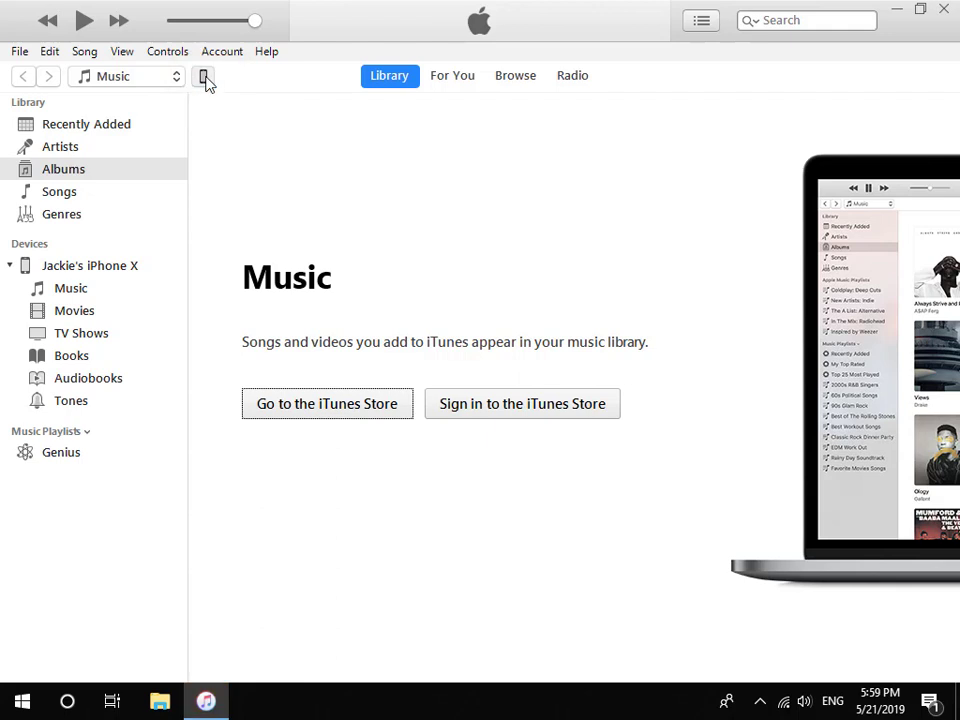
Show the iPhone X Summary page with device details and backup options
click(203, 76)
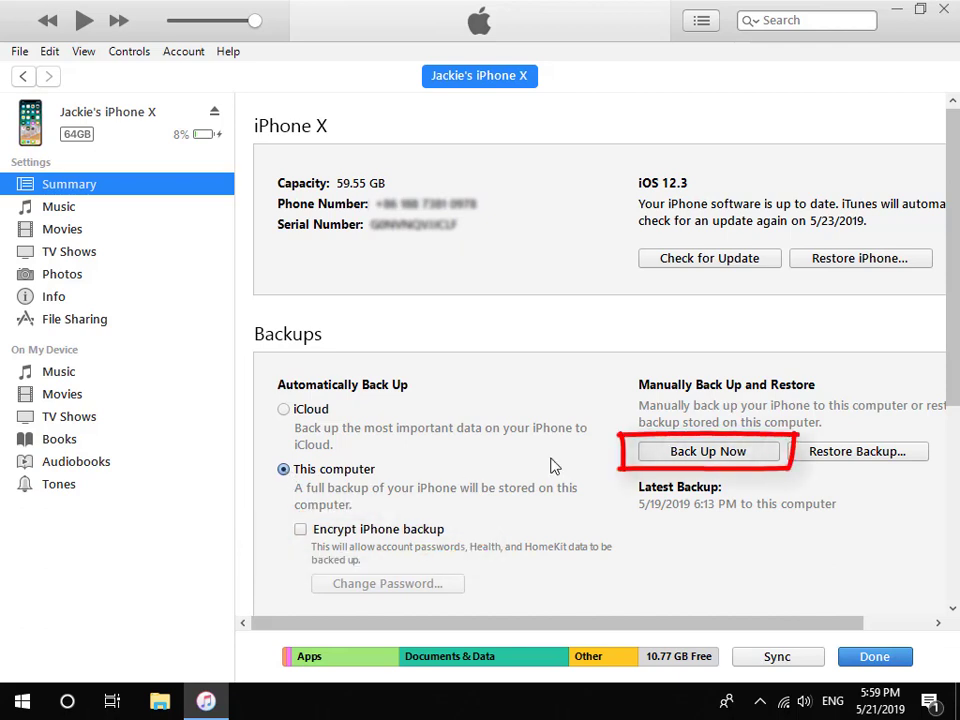
Back up the iPhone X to this computer, then close iTunes after it finishes
click(707, 451)
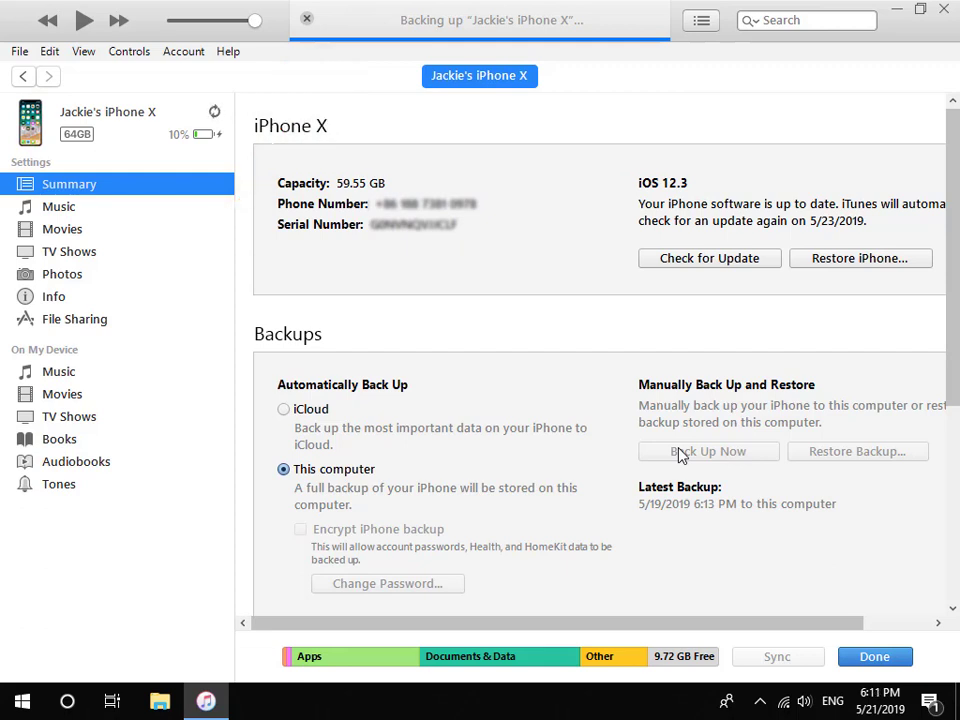
click(708, 451)
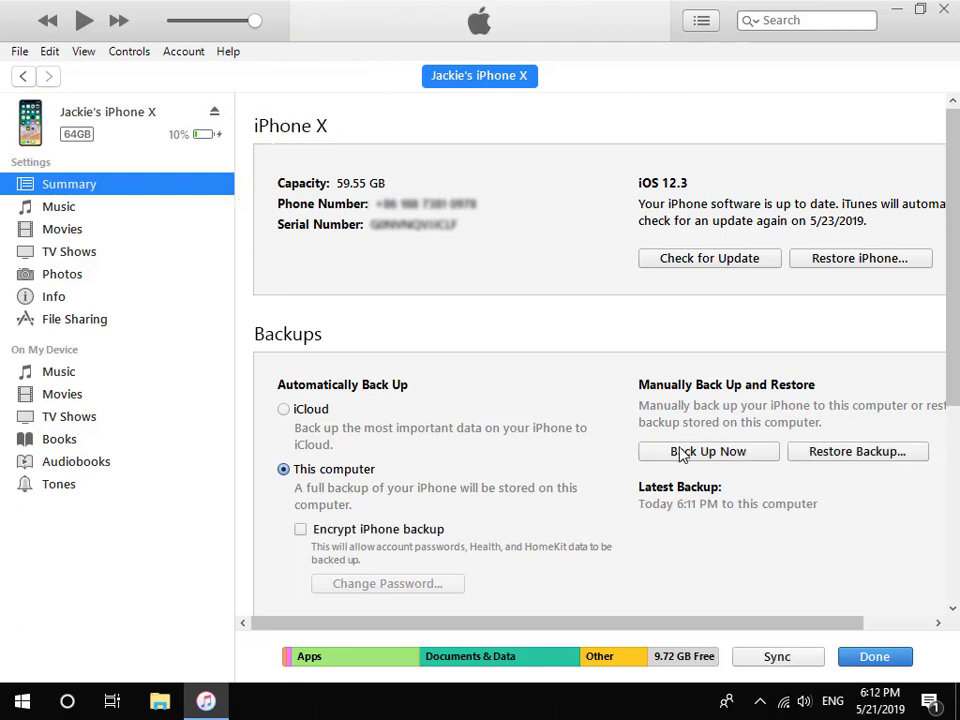
mouse_move(919, 93)
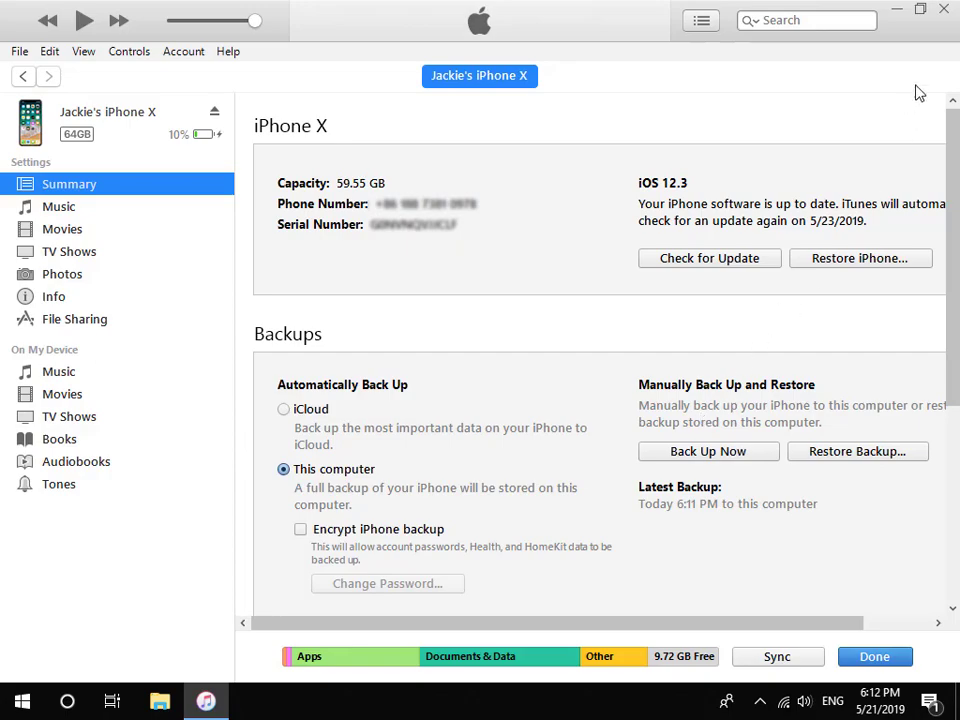
click(941, 9)
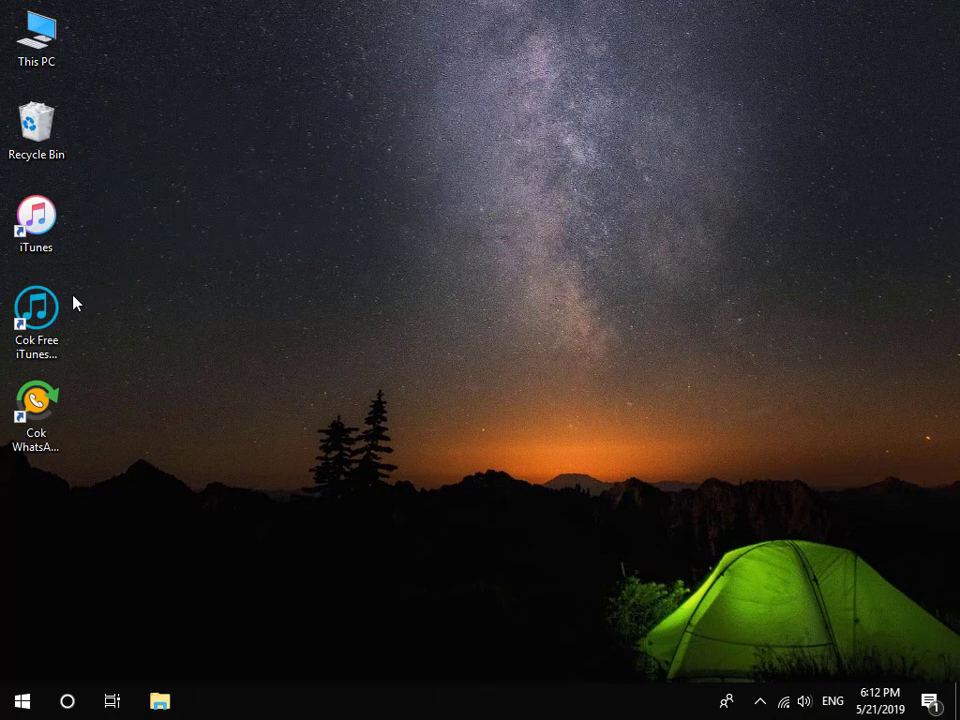
Launch Cok Free iTunes Backup Extractor and open the iPhone X backup
double_click(36, 315)
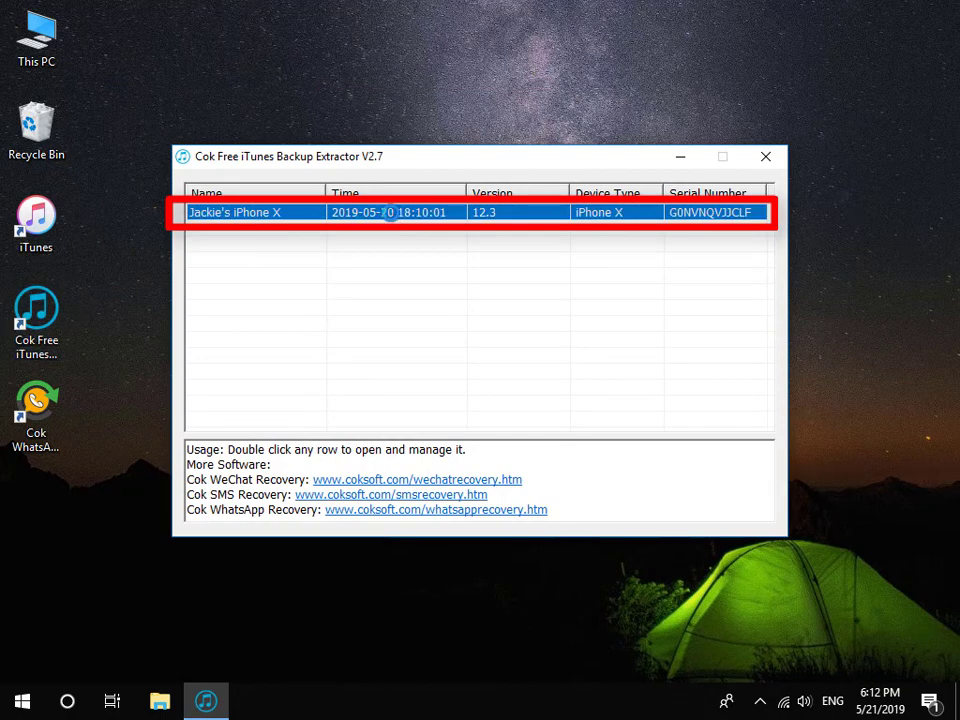
double_click(400, 212)
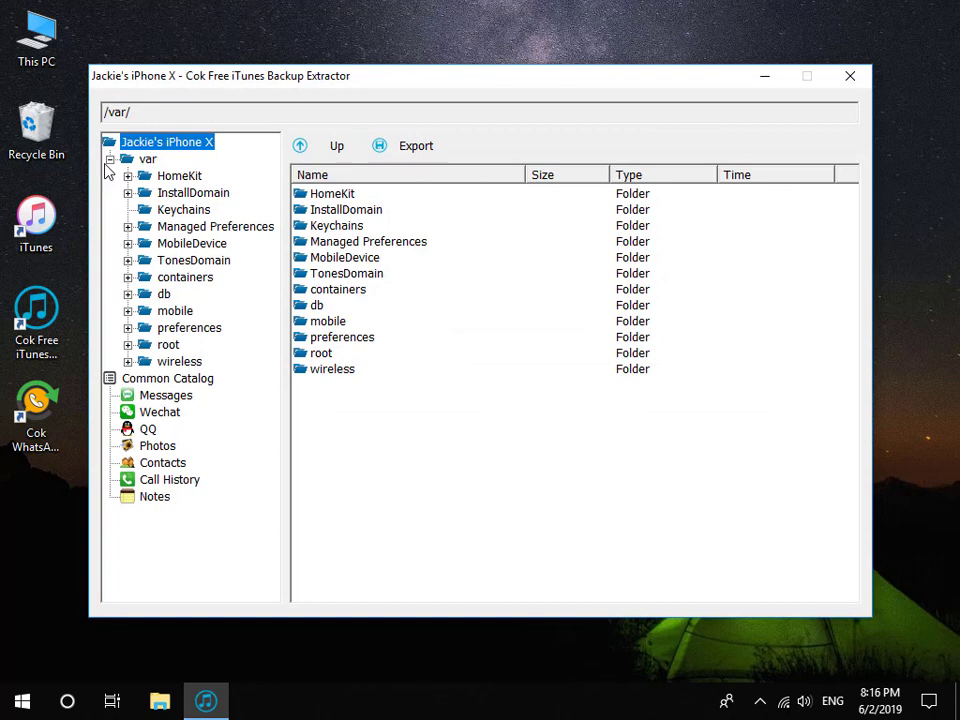
mouse_move(135, 316)
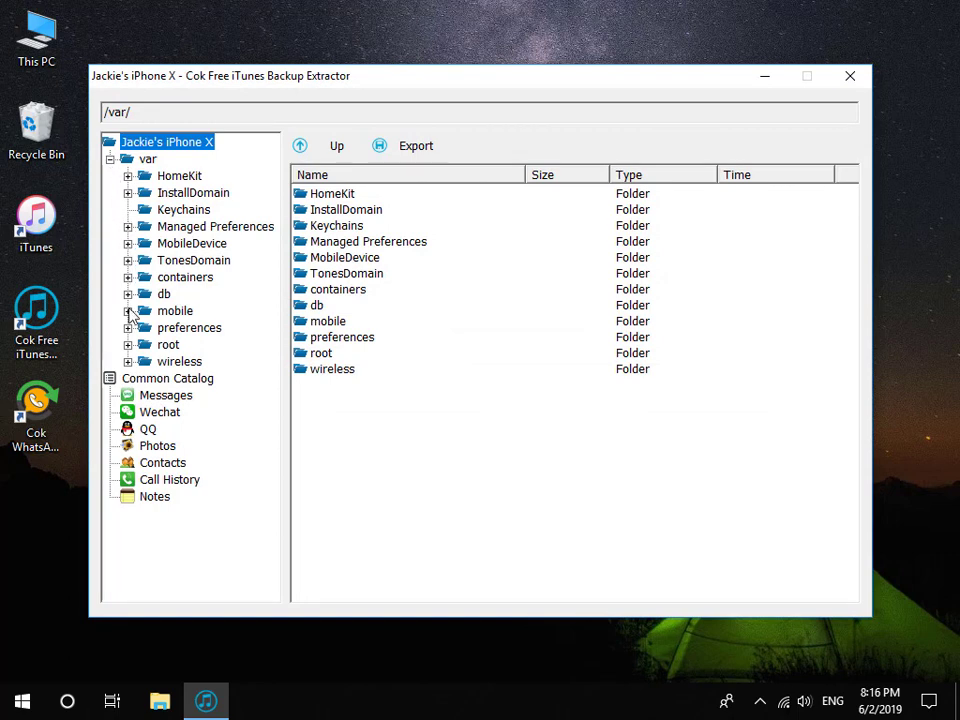
Expand var > mobile and scroll Applications to group.net.whatsapp.WhatsApp.shared
click(129, 310)
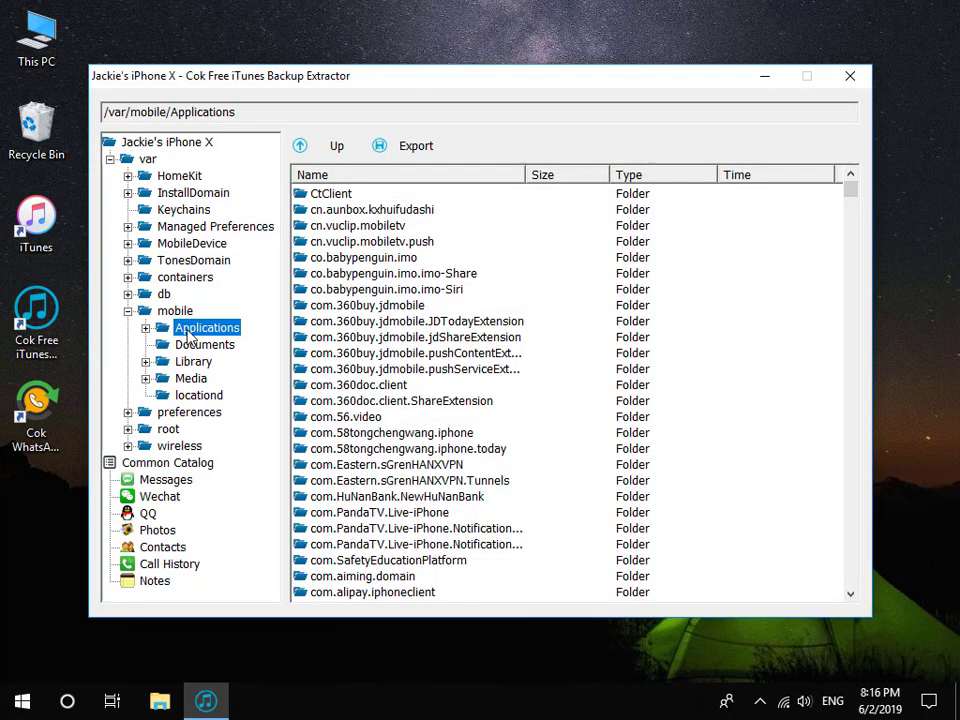
mouse_move(860, 195)
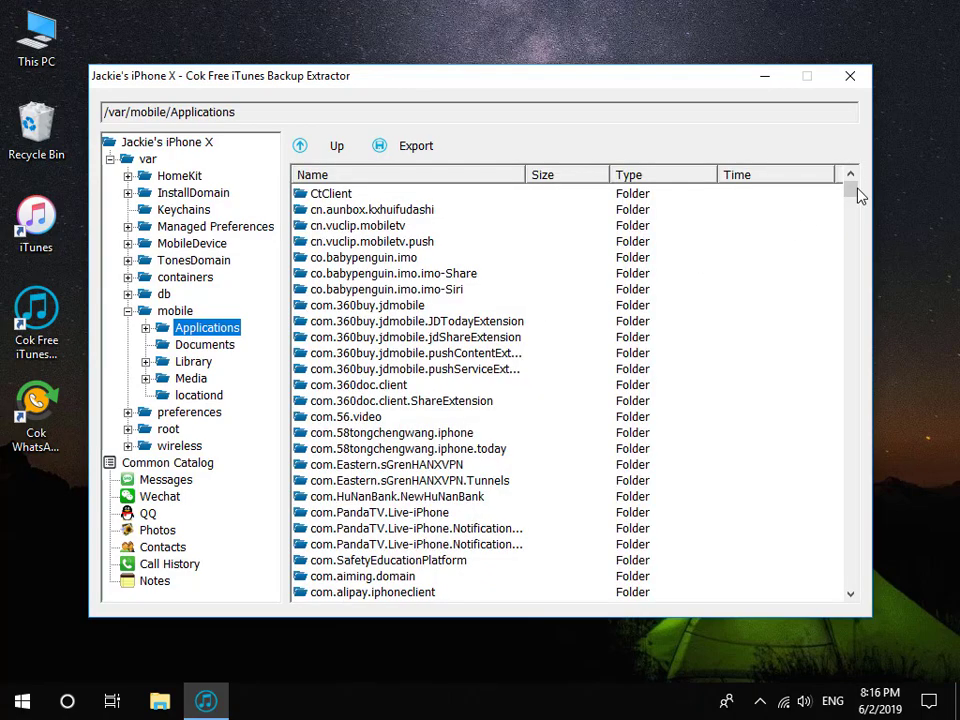
scroll(down, 3)
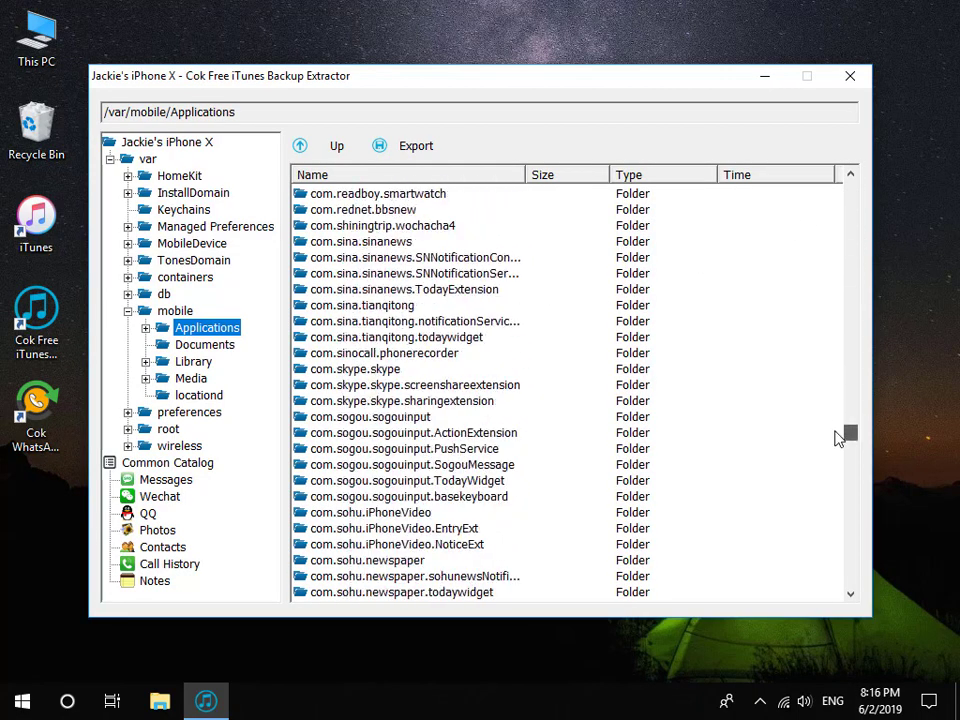
scroll(down, 3)
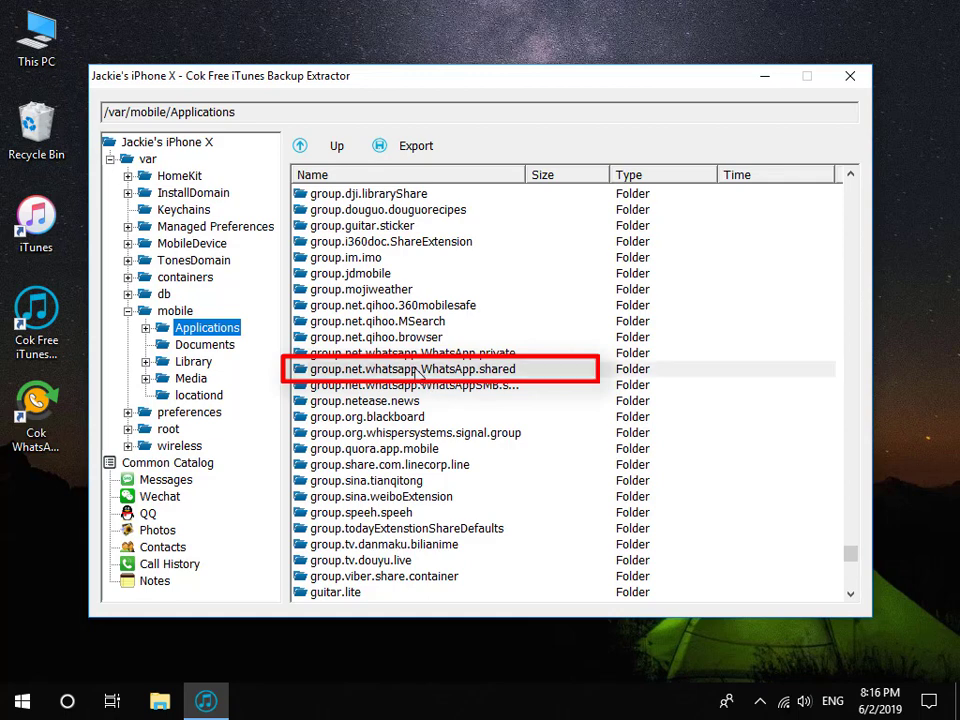
Export group.net.whatsapp.WhatsApp.shared to the Desktop and launch Cok WhatsApp Recovery
click(413, 369)
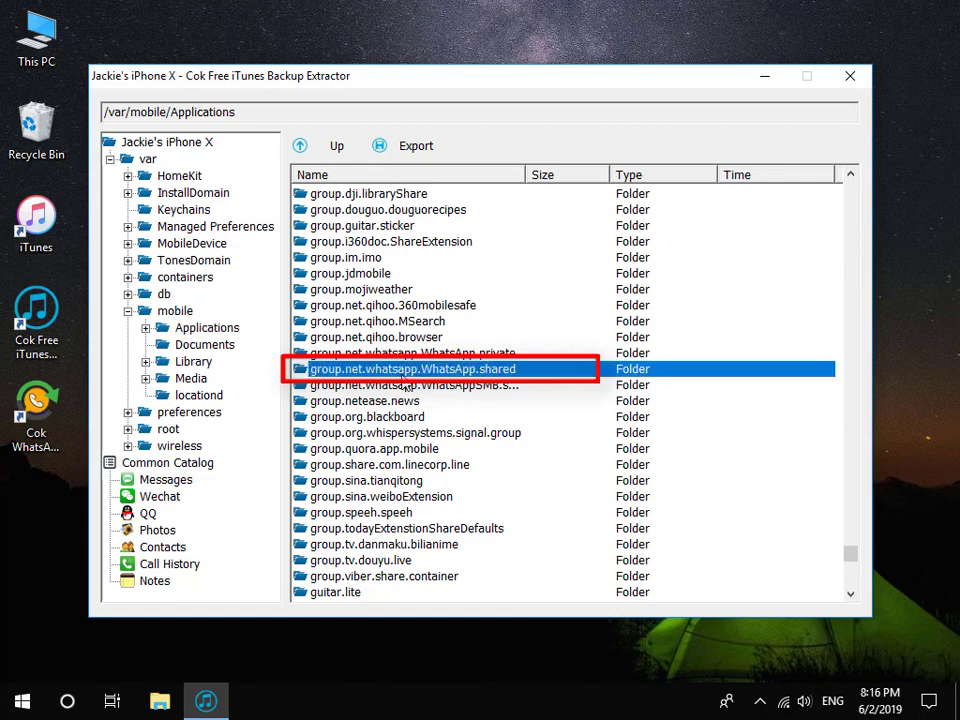
click(415, 145)
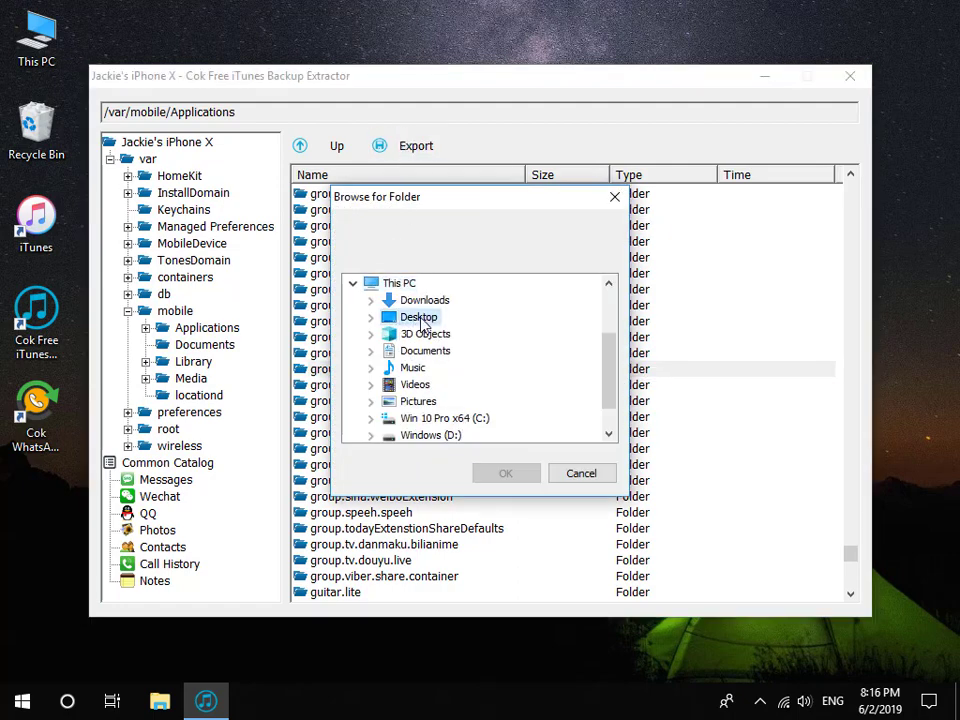
click(505, 473)
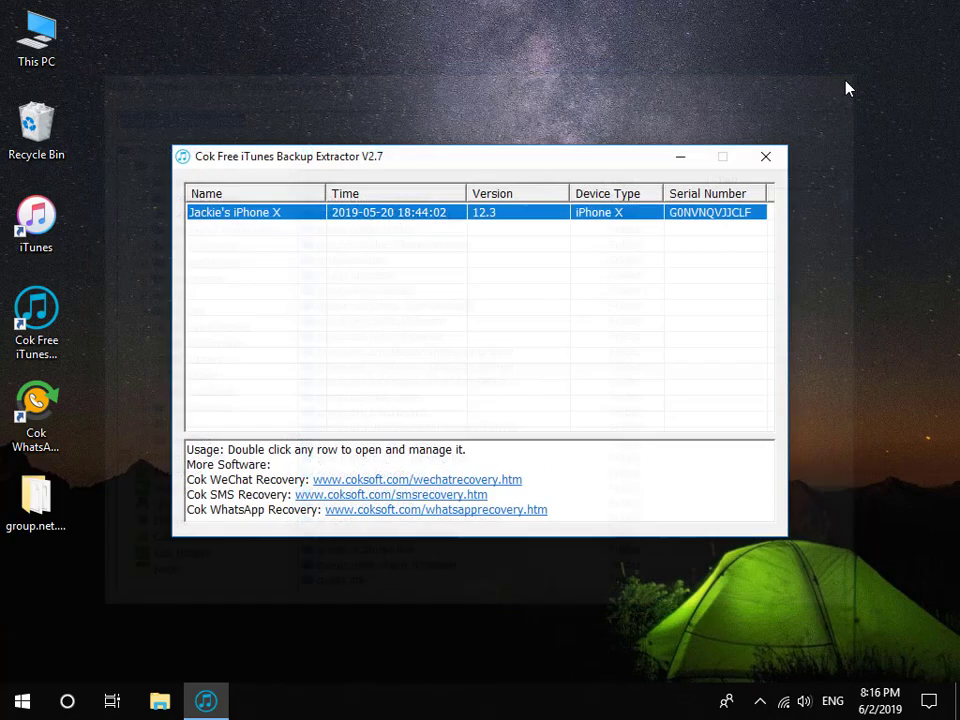
click(765, 156)
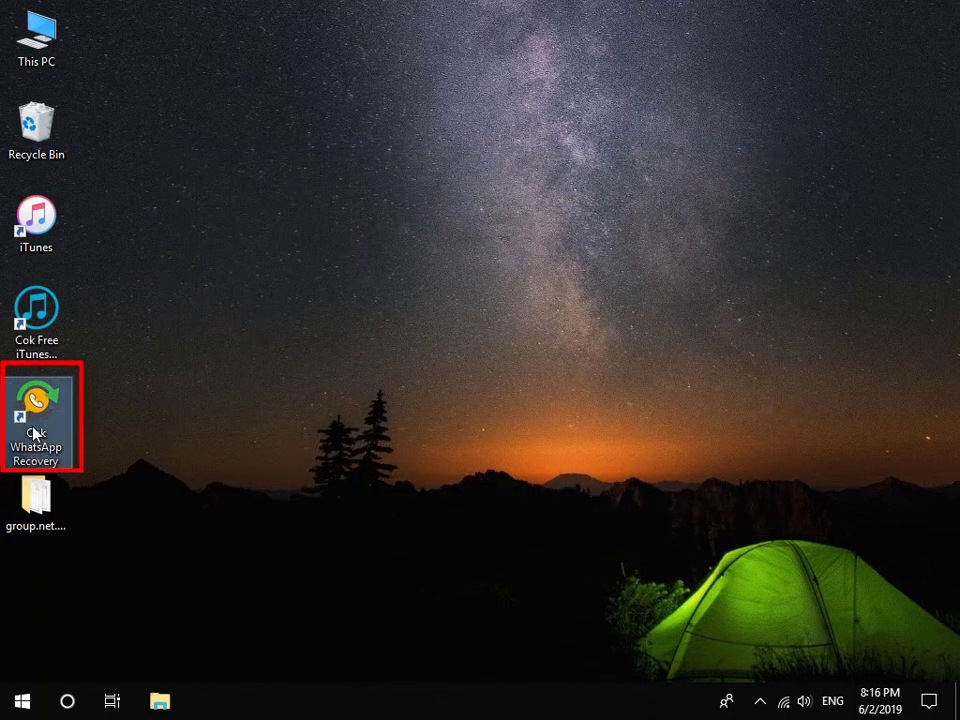
double_click(36, 417)
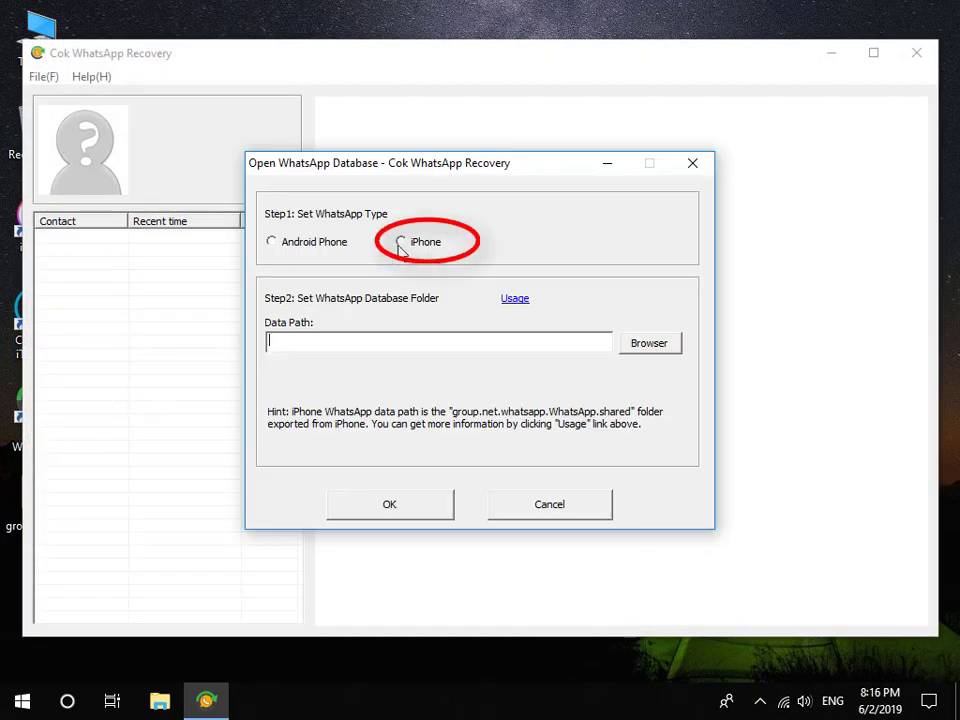
Open the iPhone WhatsApp database from the Desktop's group.net.whatsapp.WhatsApp.shared folder
click(400, 241)
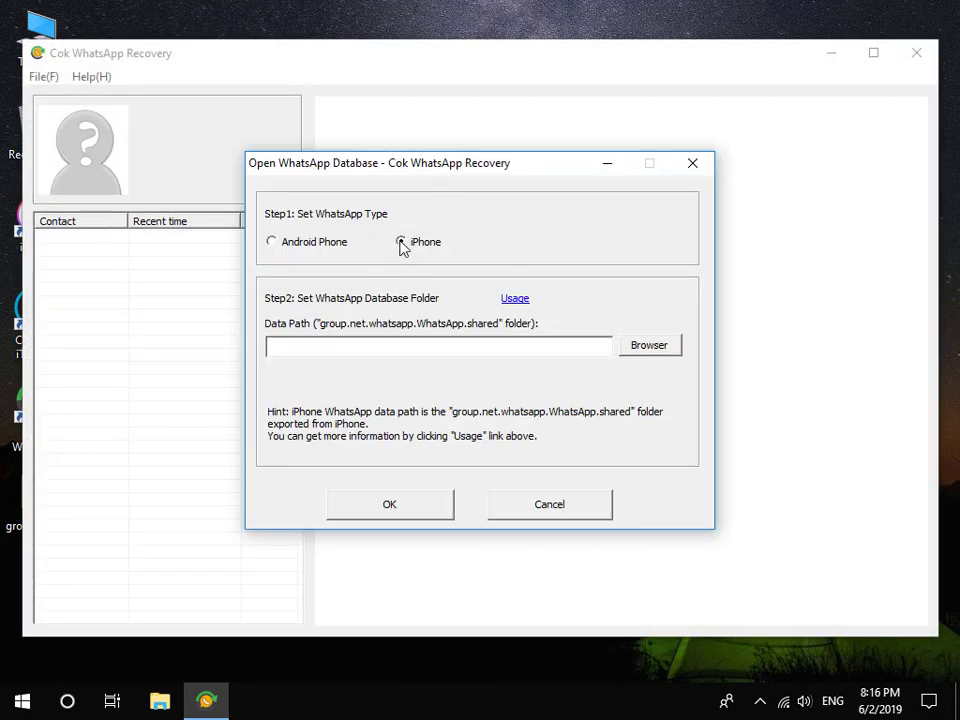
click(401, 241)
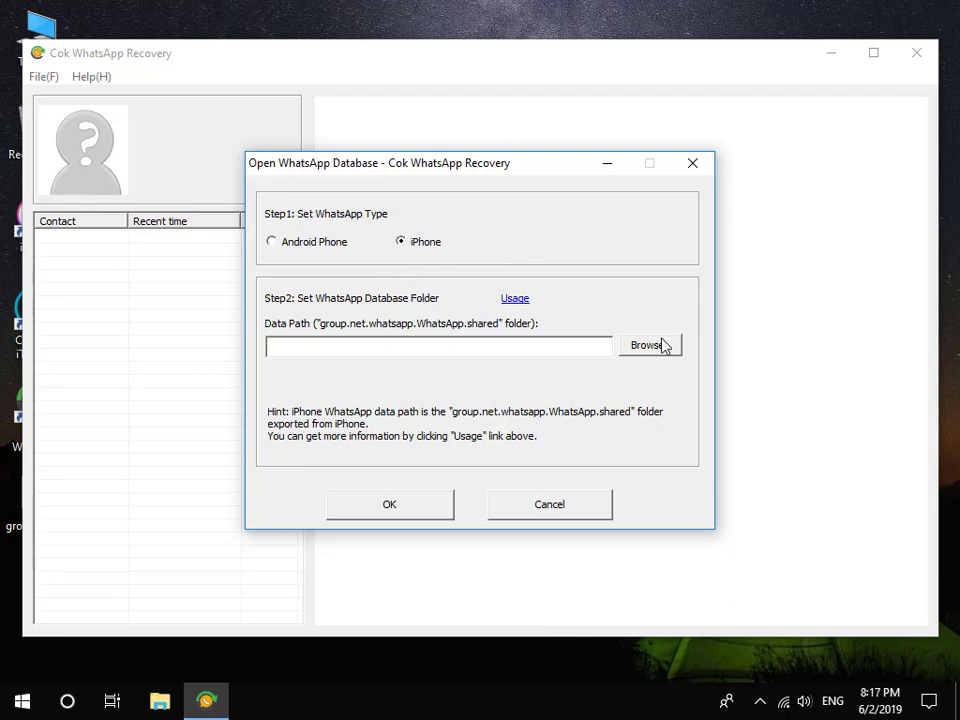
click(648, 344)
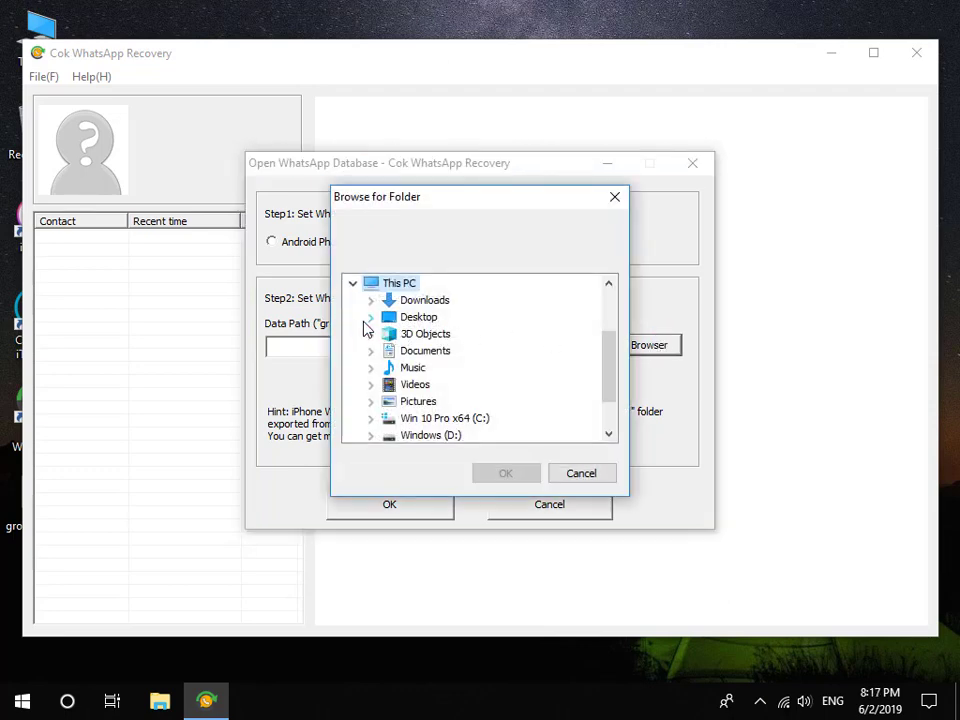
click(371, 317)
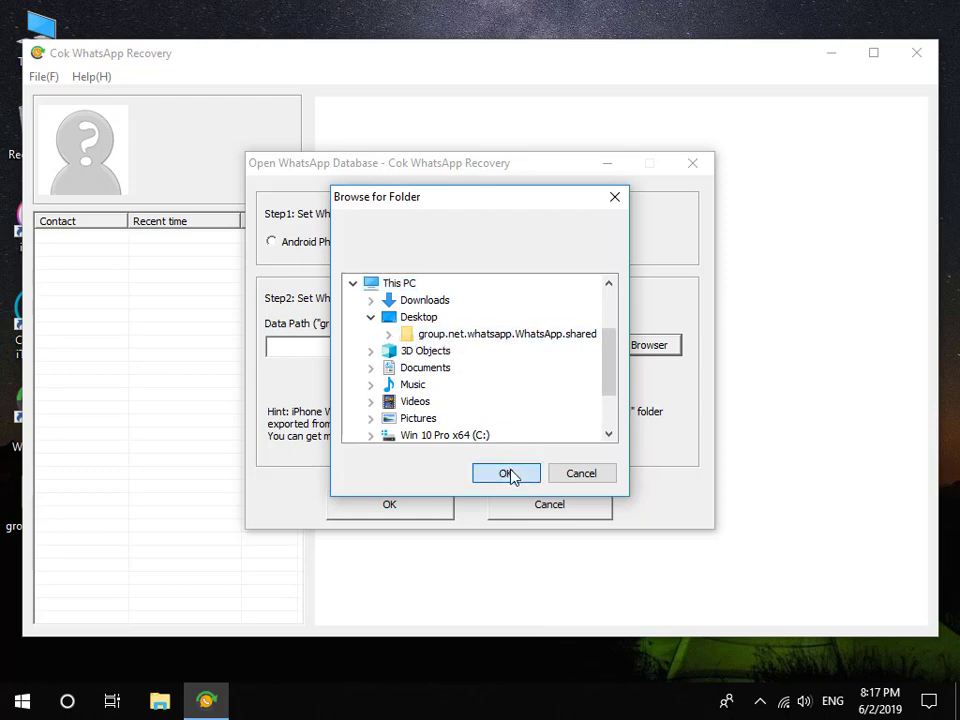
click(506, 473)
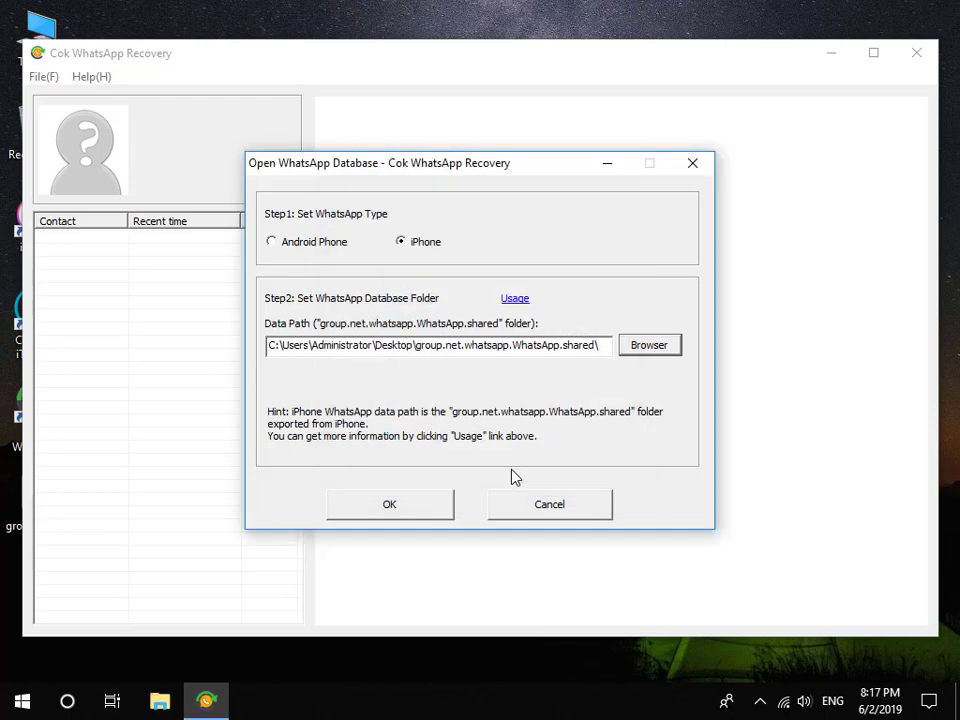
mouse_move(455, 499)
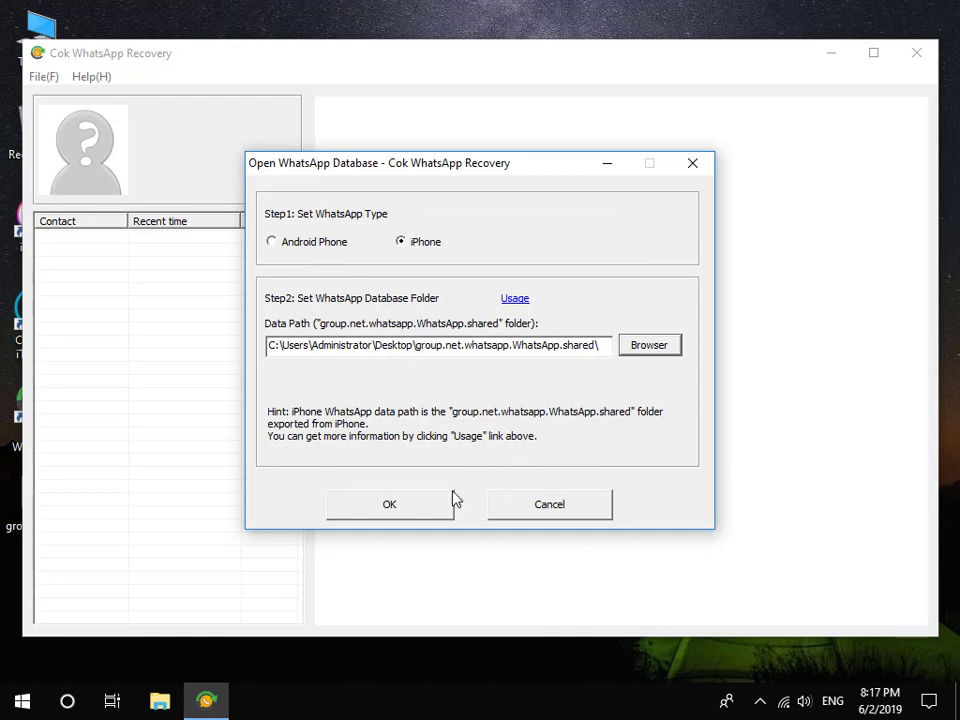
click(389, 503)
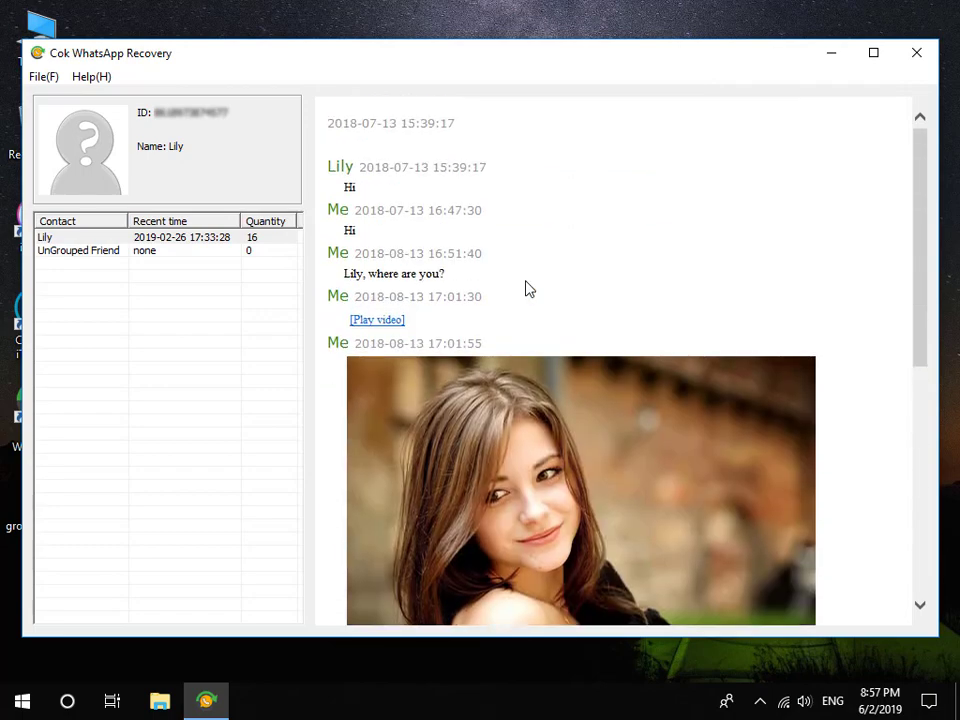
mouse_move(330, 166)
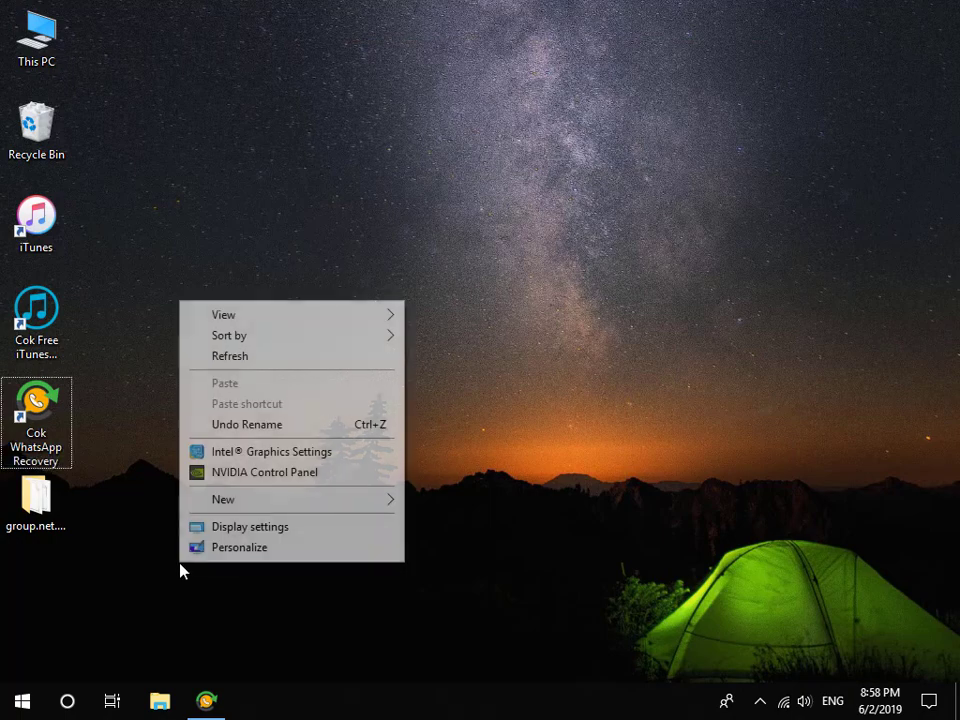
Create a Word document named WhatsApp Messages.doc on the desktop and open it
click(223, 499)
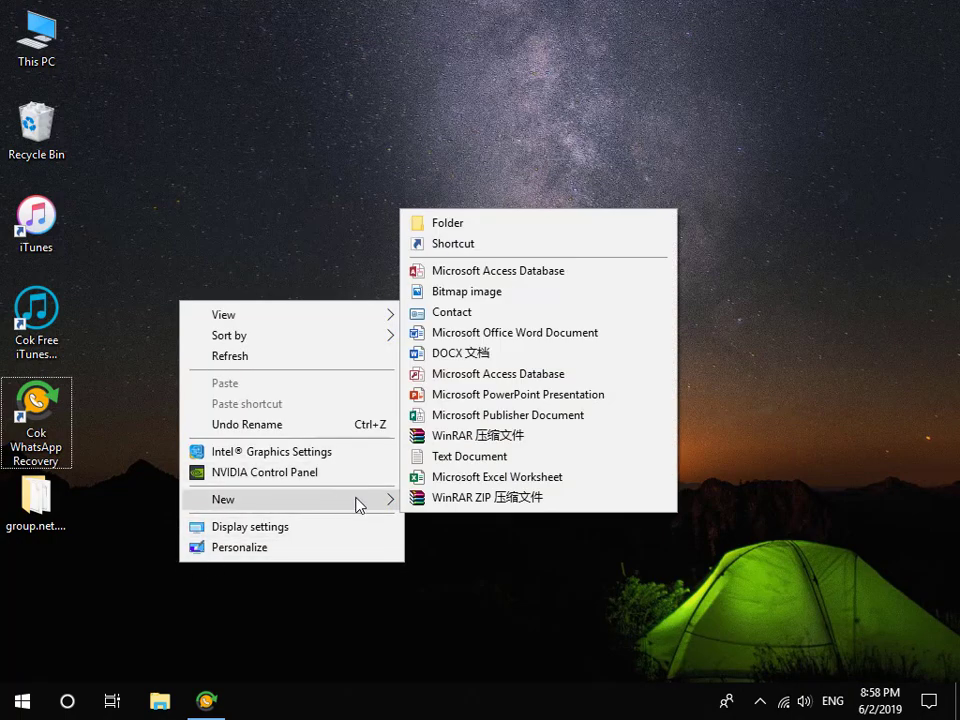
click(515, 332)
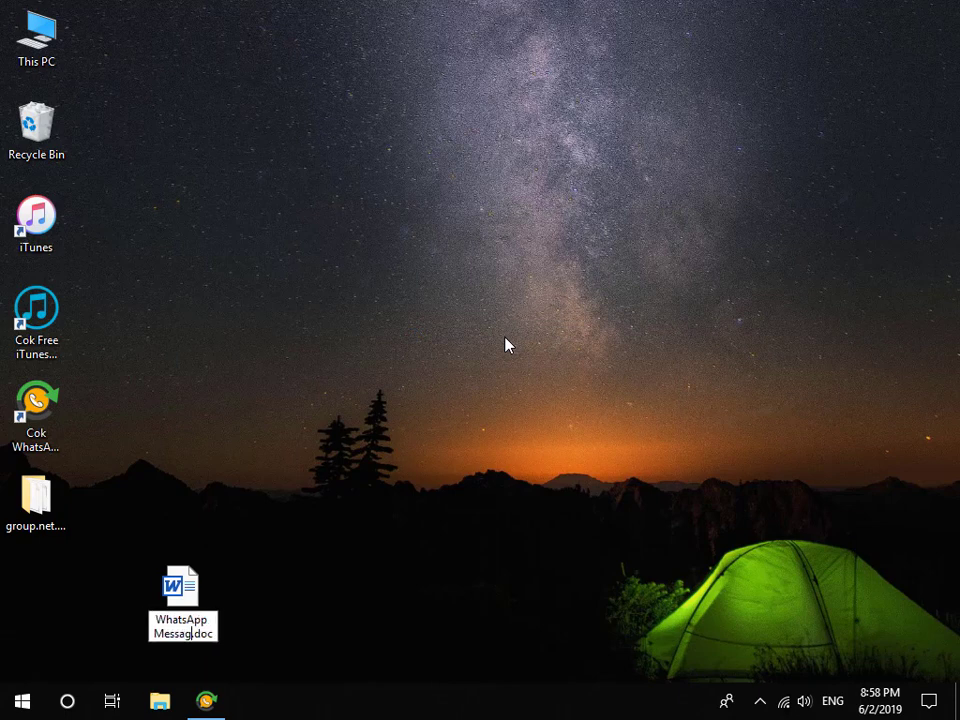
double_click(182, 590)
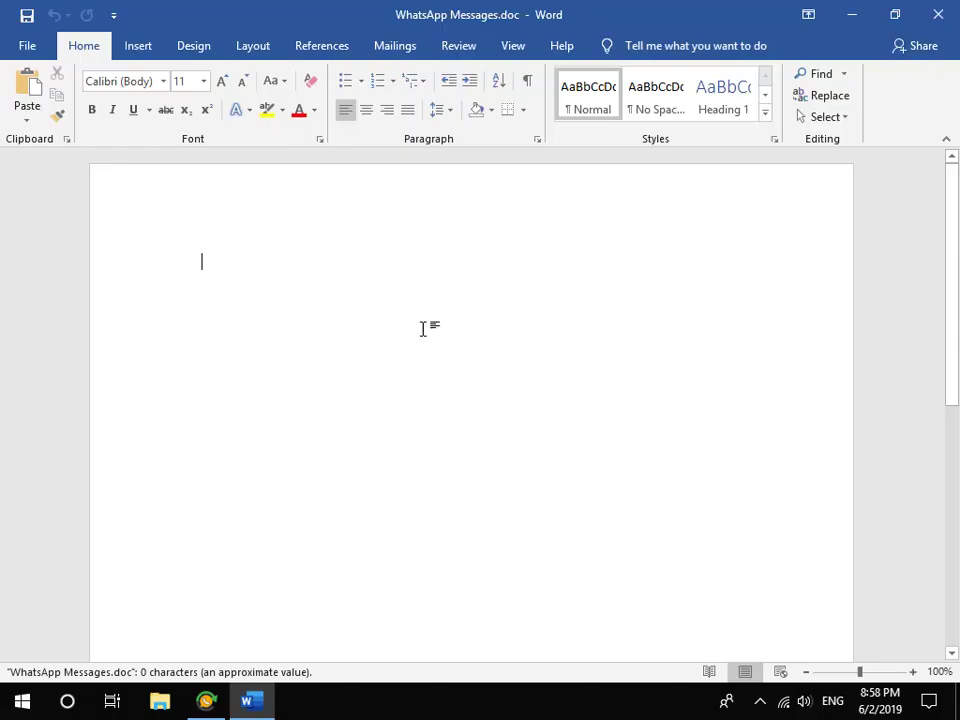
Paste Lily's copied WhatsApp chat history into the blank document
right_click(201, 261)
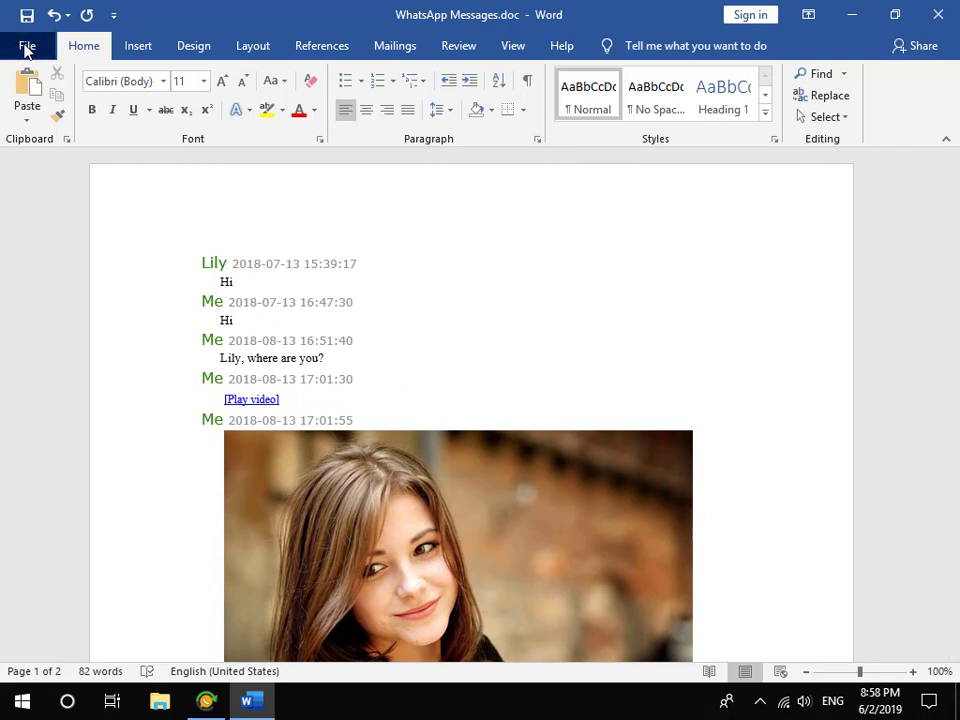
Open Save As from the File menu, targeting the Desktop folder
click(27, 46)
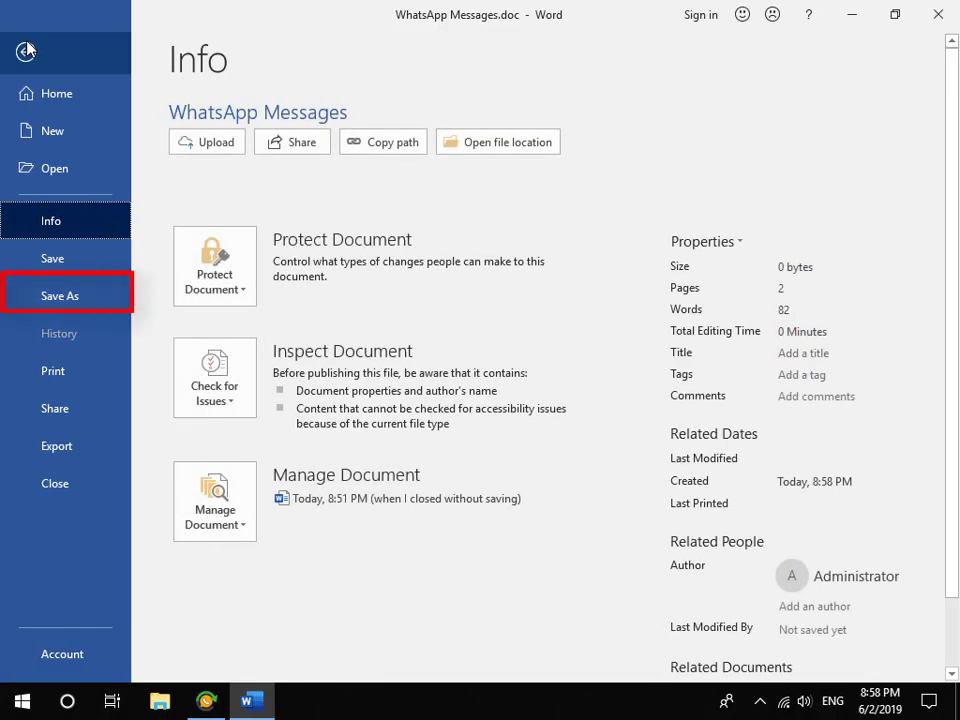
click(60, 295)
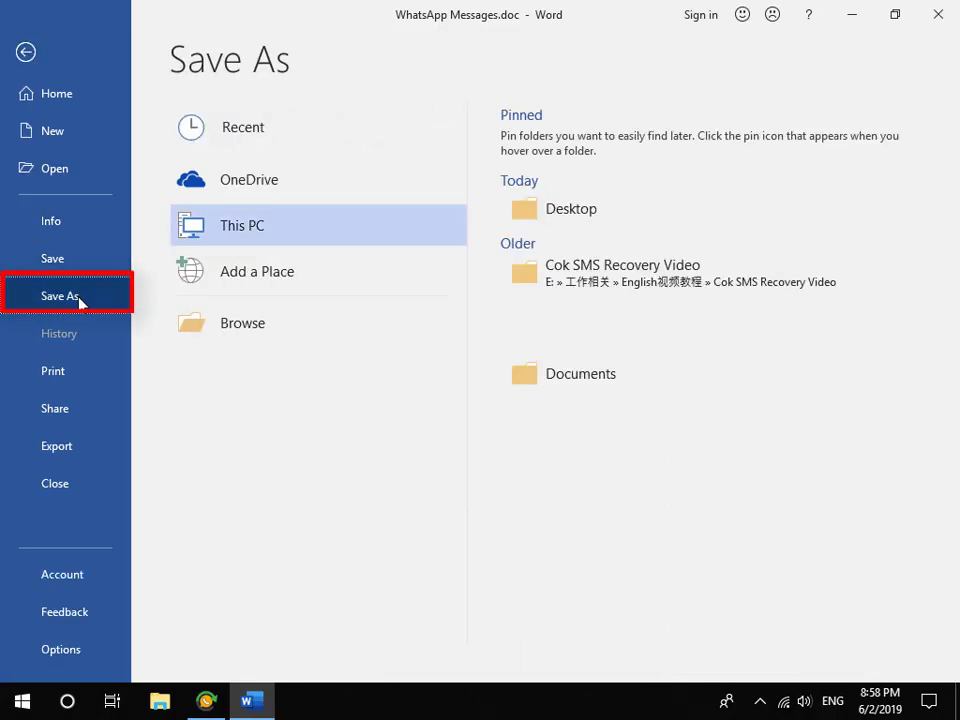
mouse_move(571, 208)
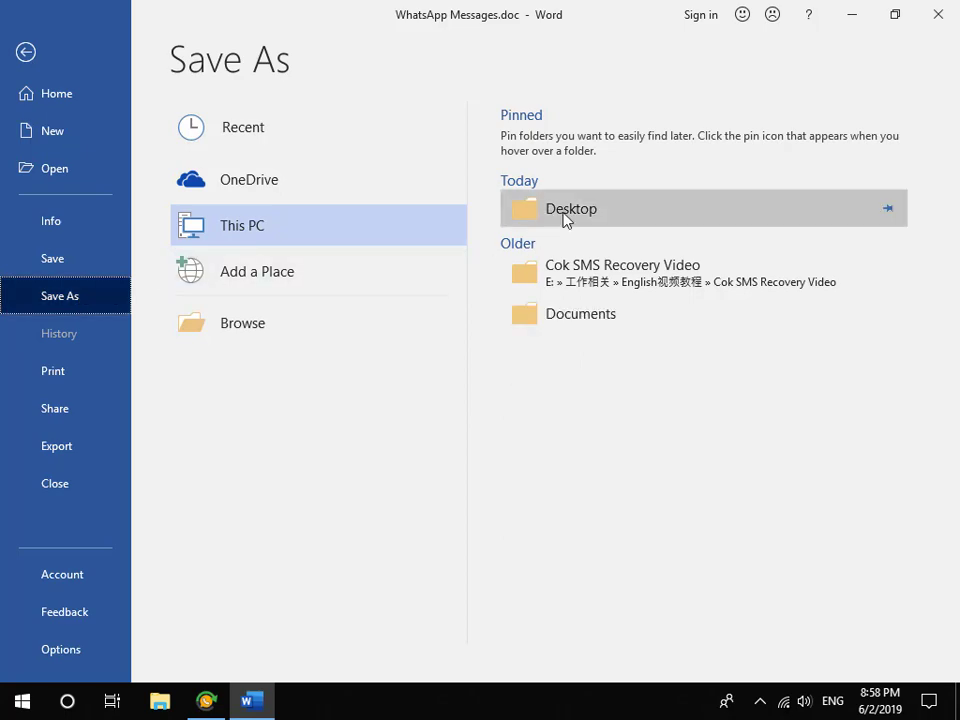
double_click(571, 208)
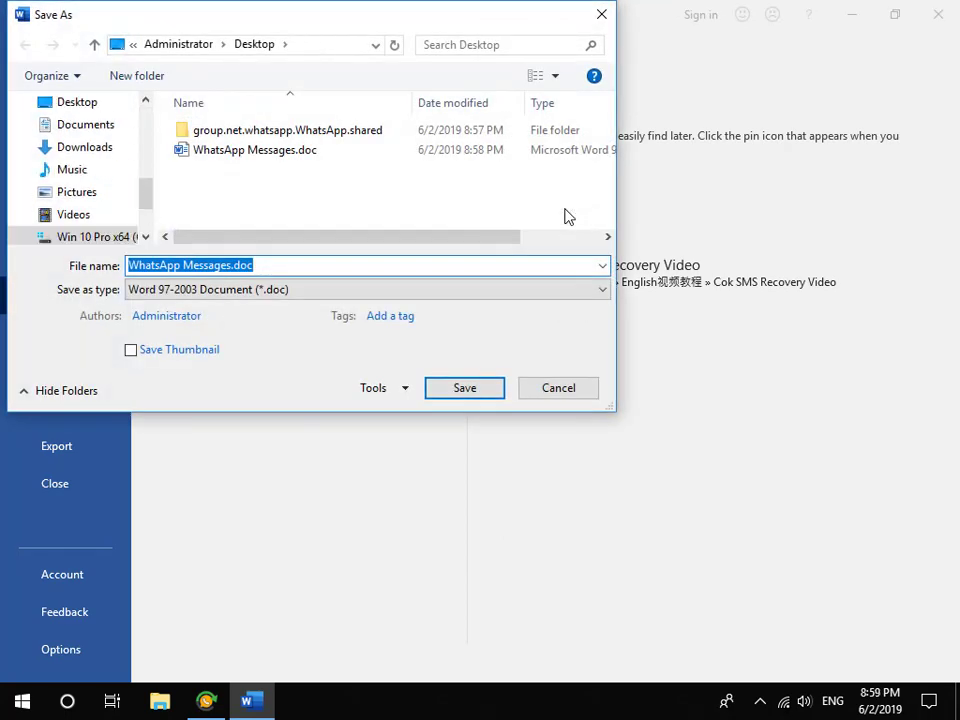